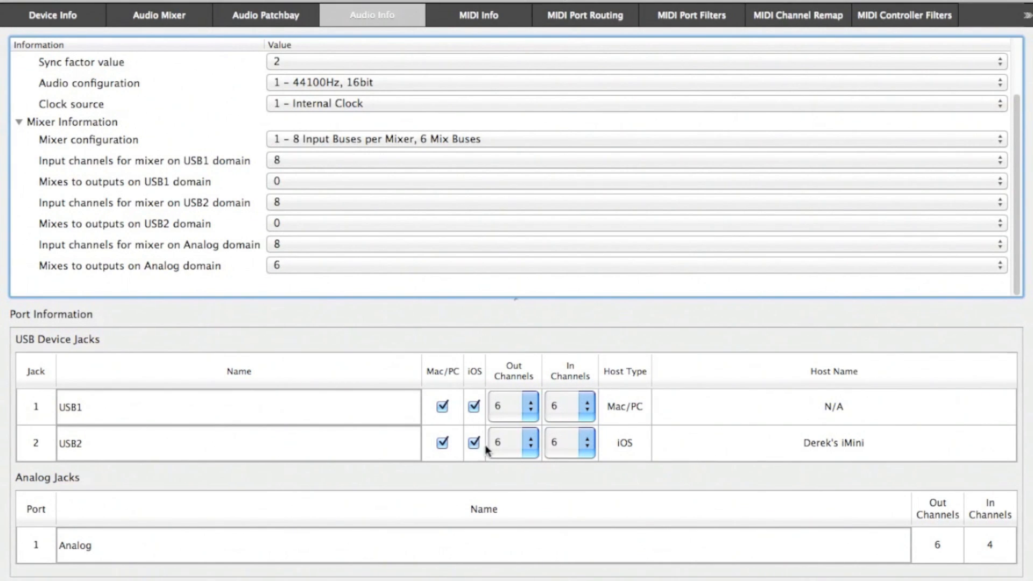
Show the audio mixer with Analog Inputs, Sub Mix / Bussing and Analog Outputs sections.
left_click(158, 14)
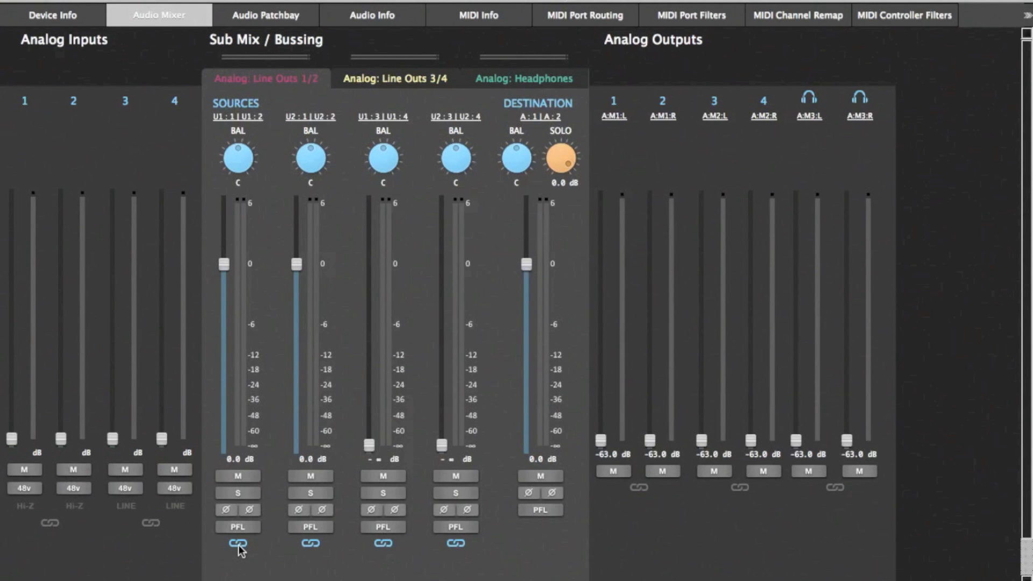